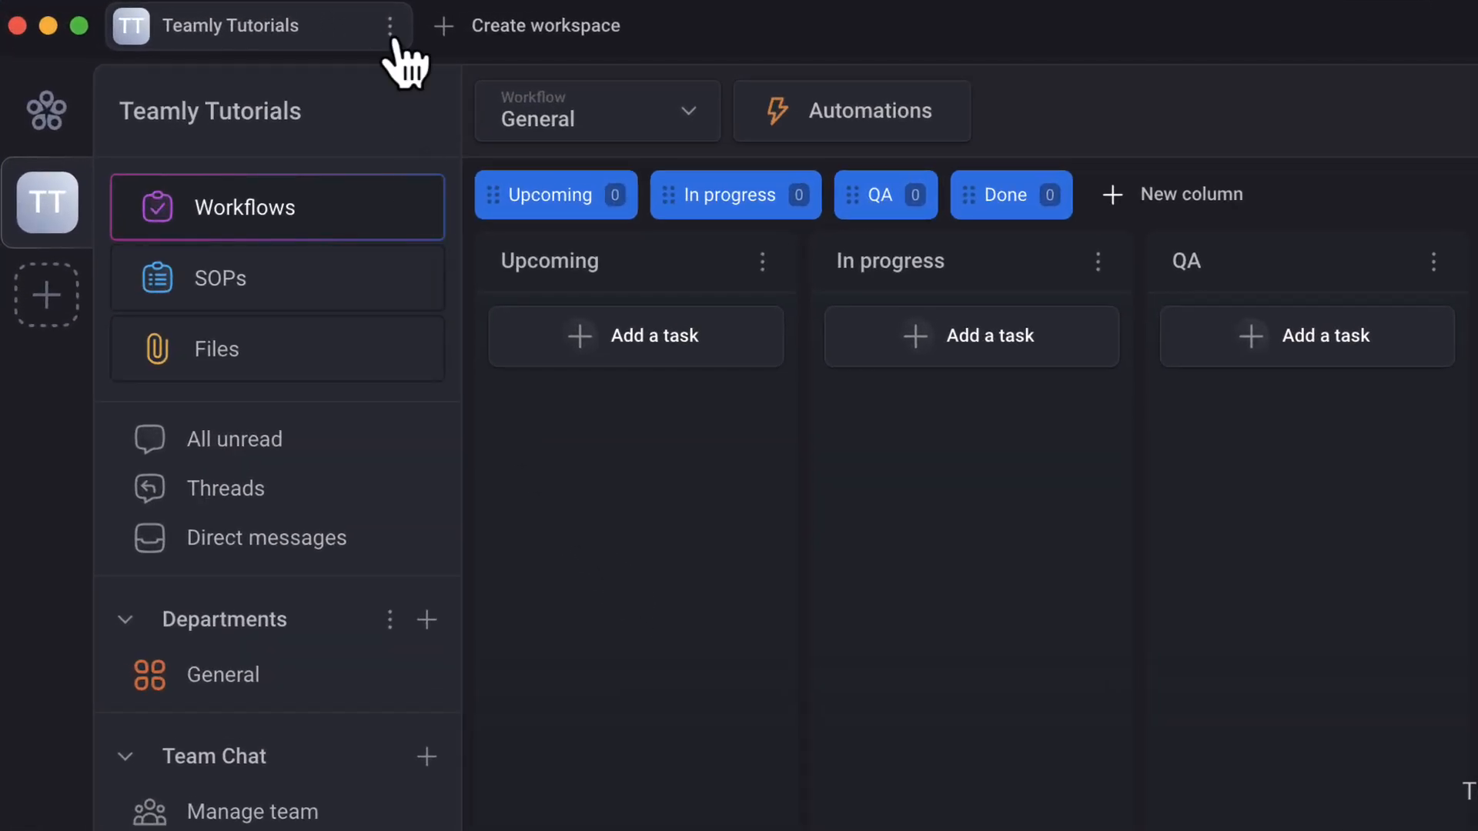
# Start a new project named 'Teamly Sales' with description 'Sales team winter project'
pyautogui.click(390, 25)
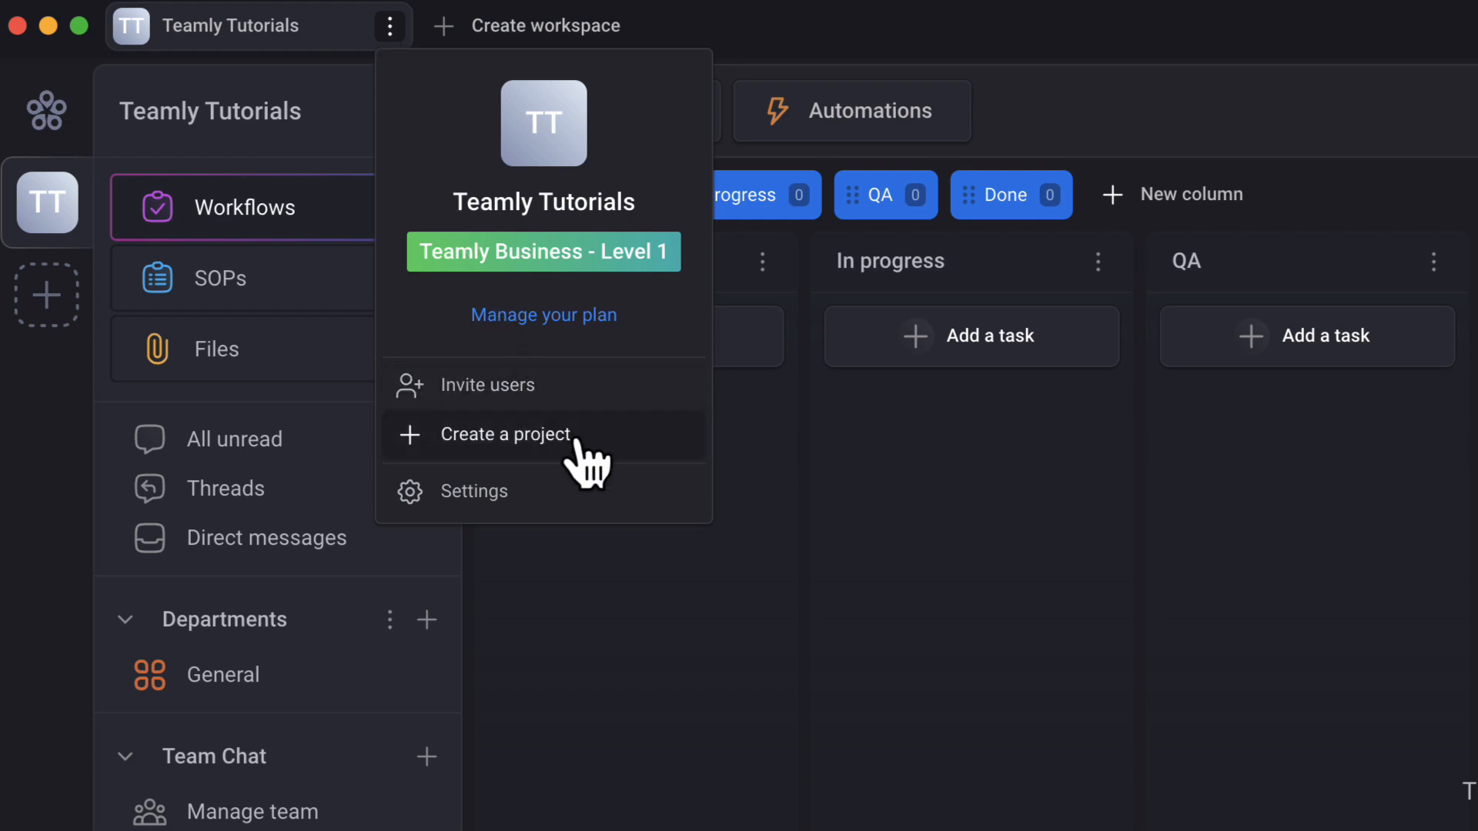
pyautogui.moveTo(557, 723)
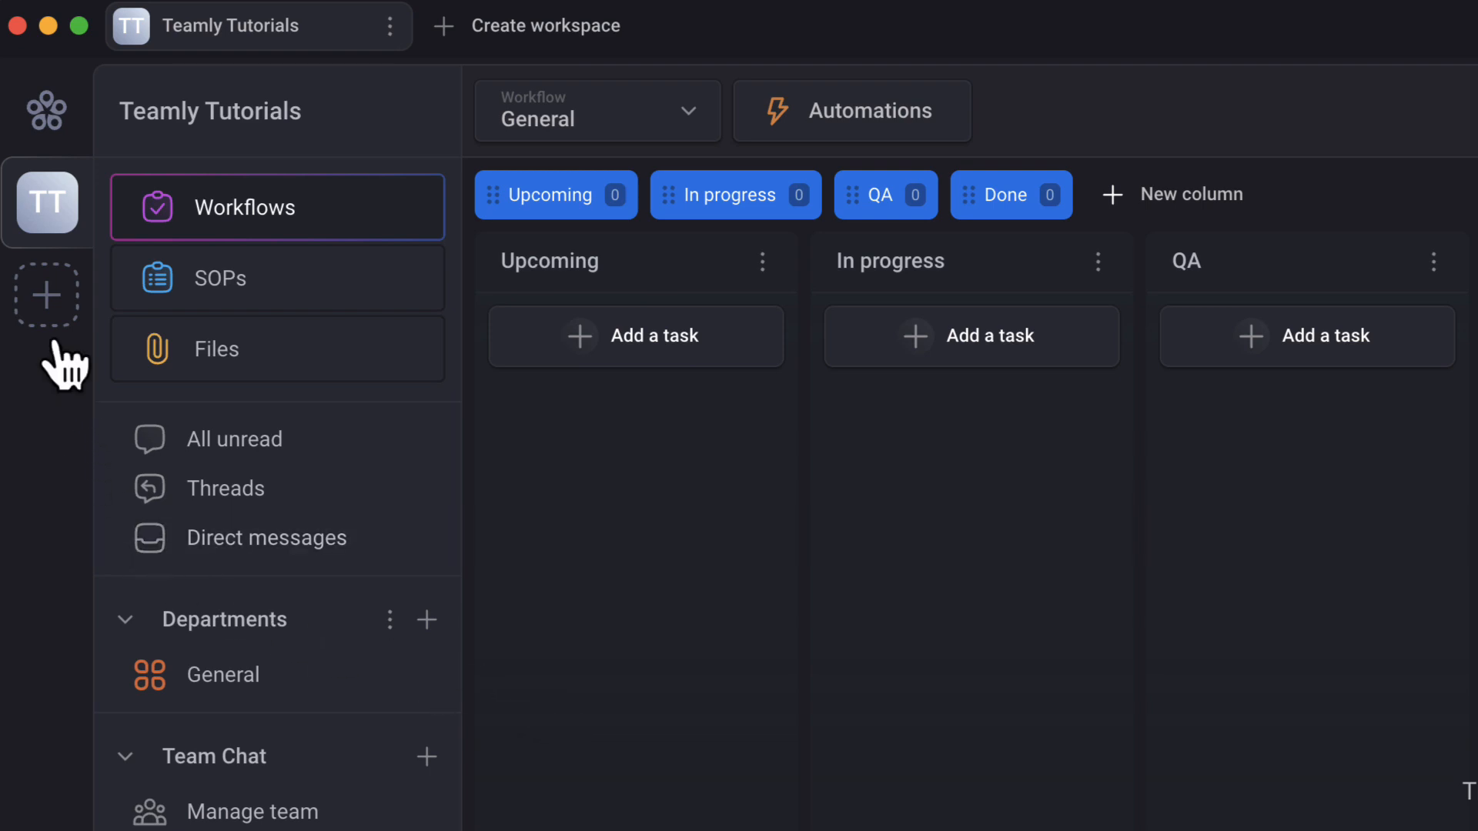
pyautogui.click(46, 294)
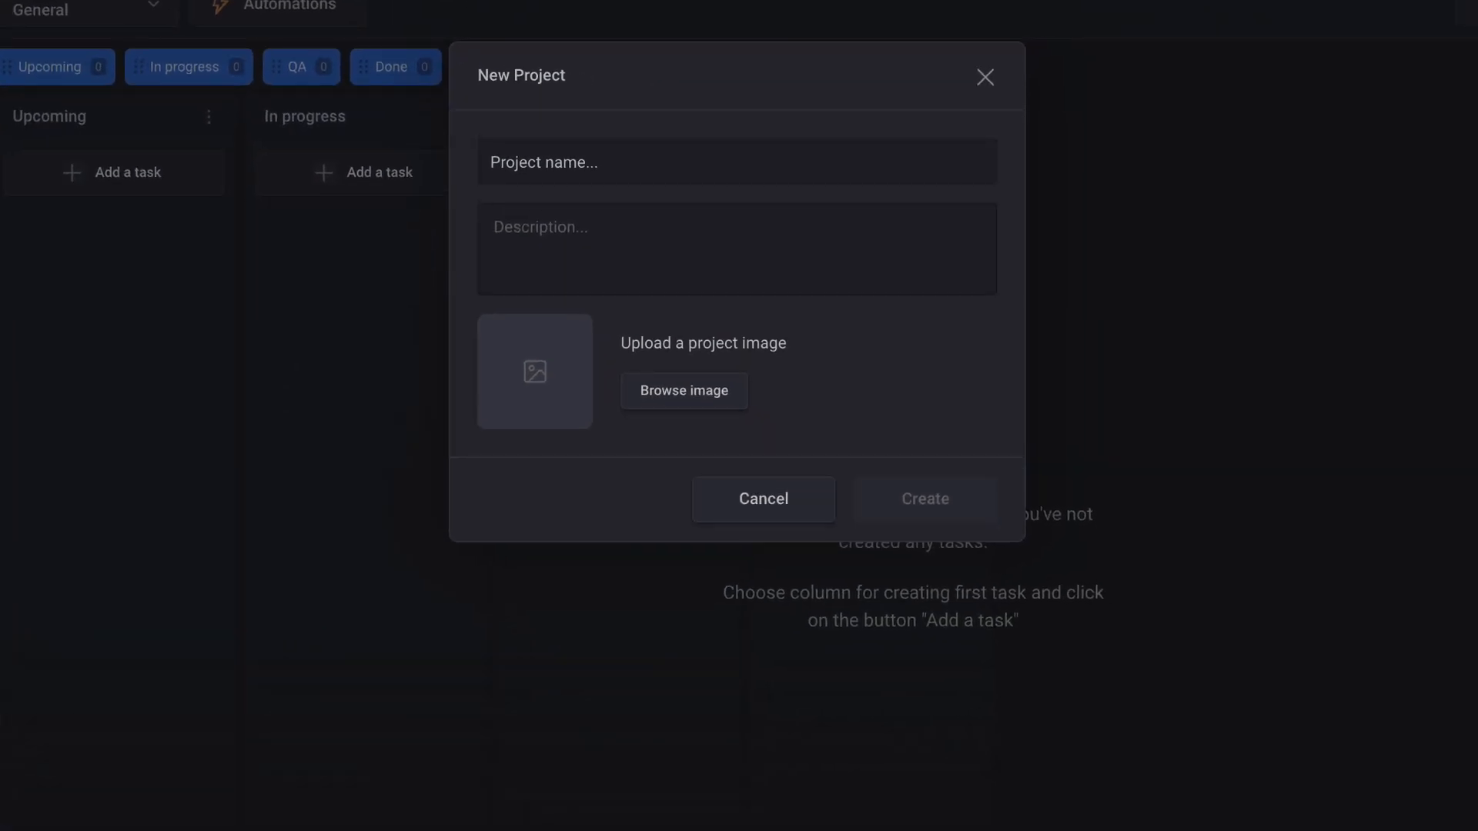
pyautogui.write('Teamly Sales')
pyautogui.click(737, 249)
pyautogui.write('Sales team winter project')
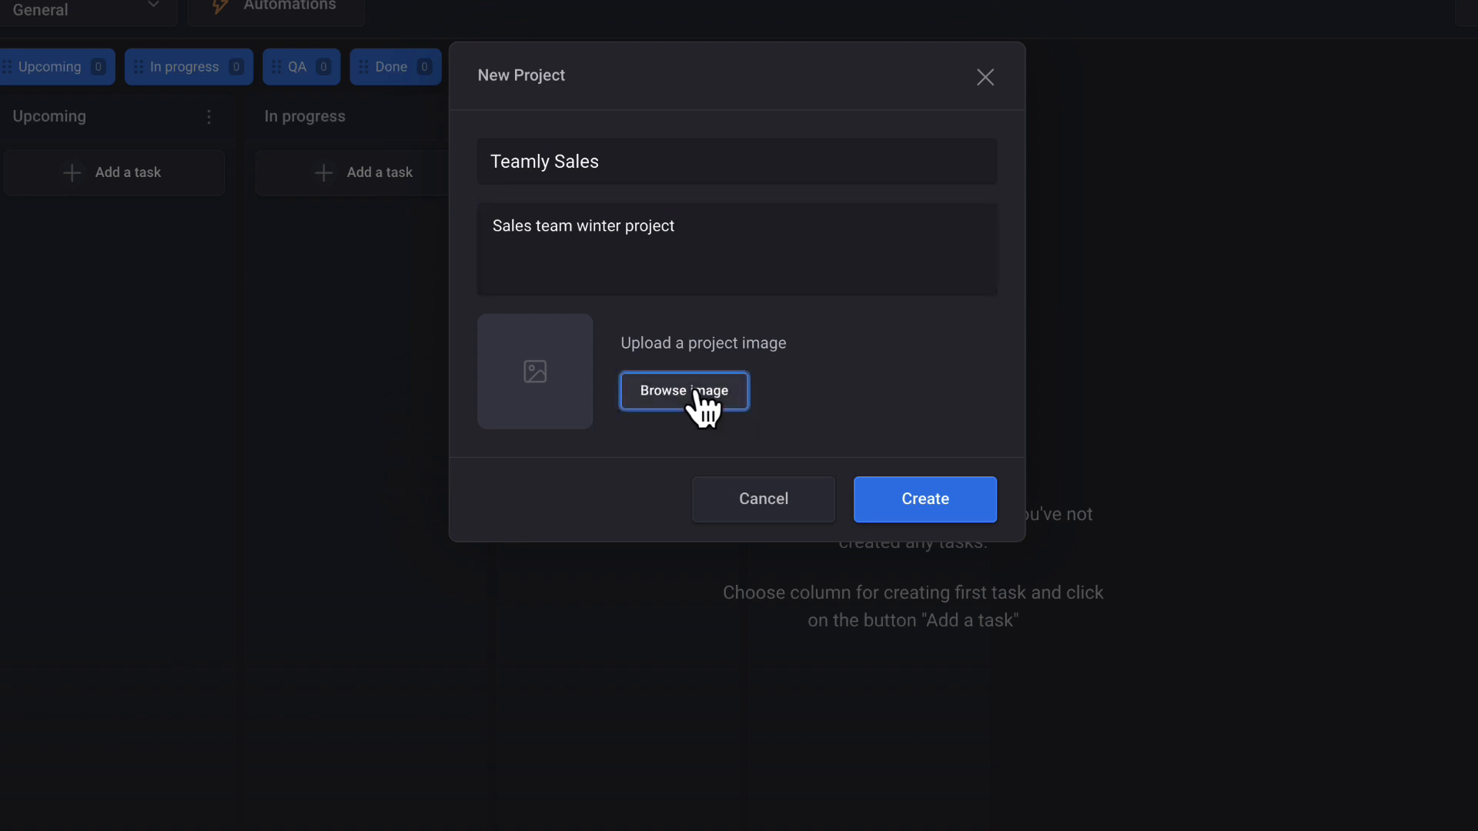
# Attach teamly_icon.png as the project logo and create the Teamly Sales project
pyautogui.click(684, 391)
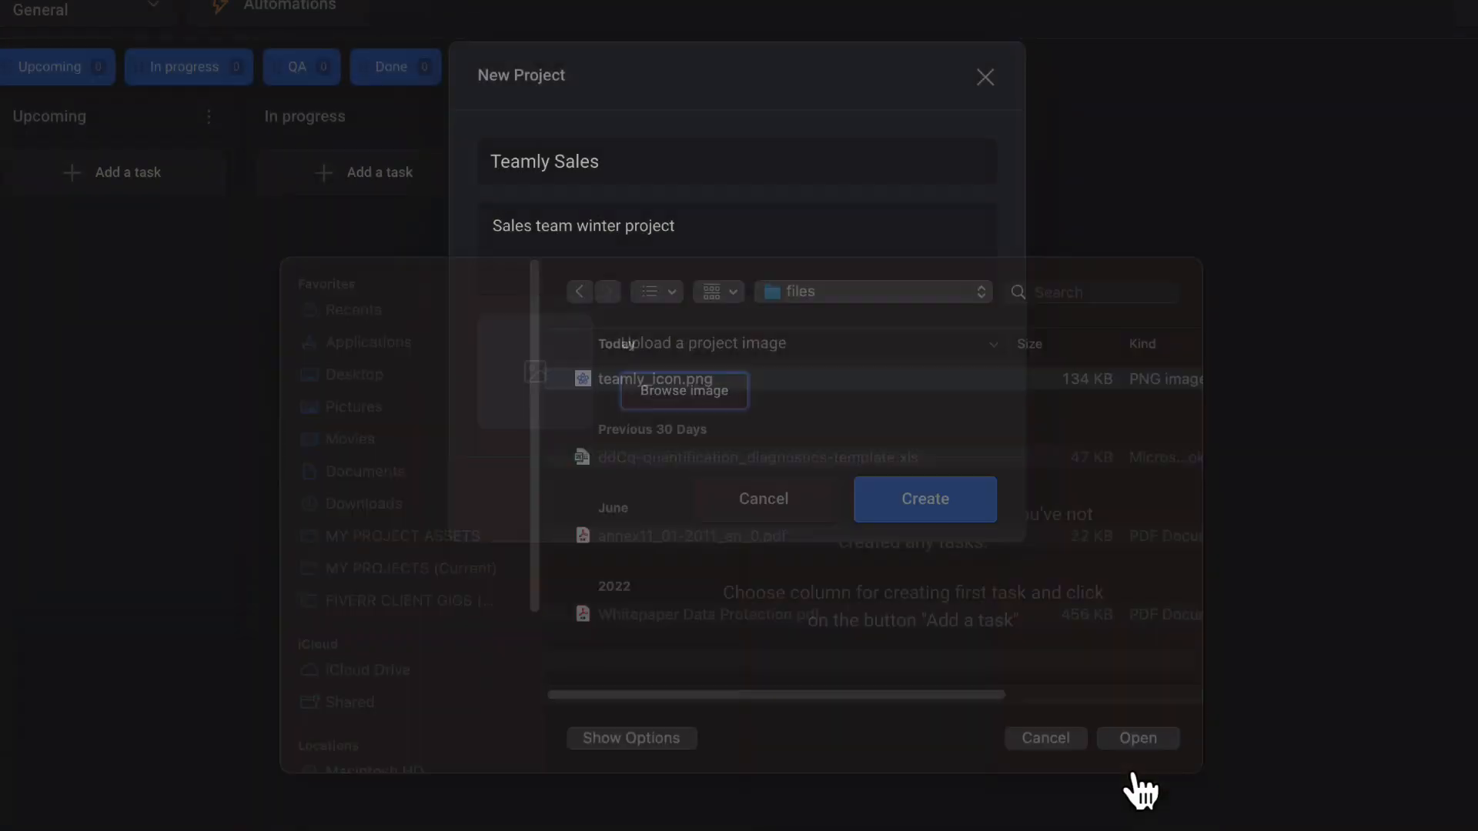
pyautogui.click(923, 499)
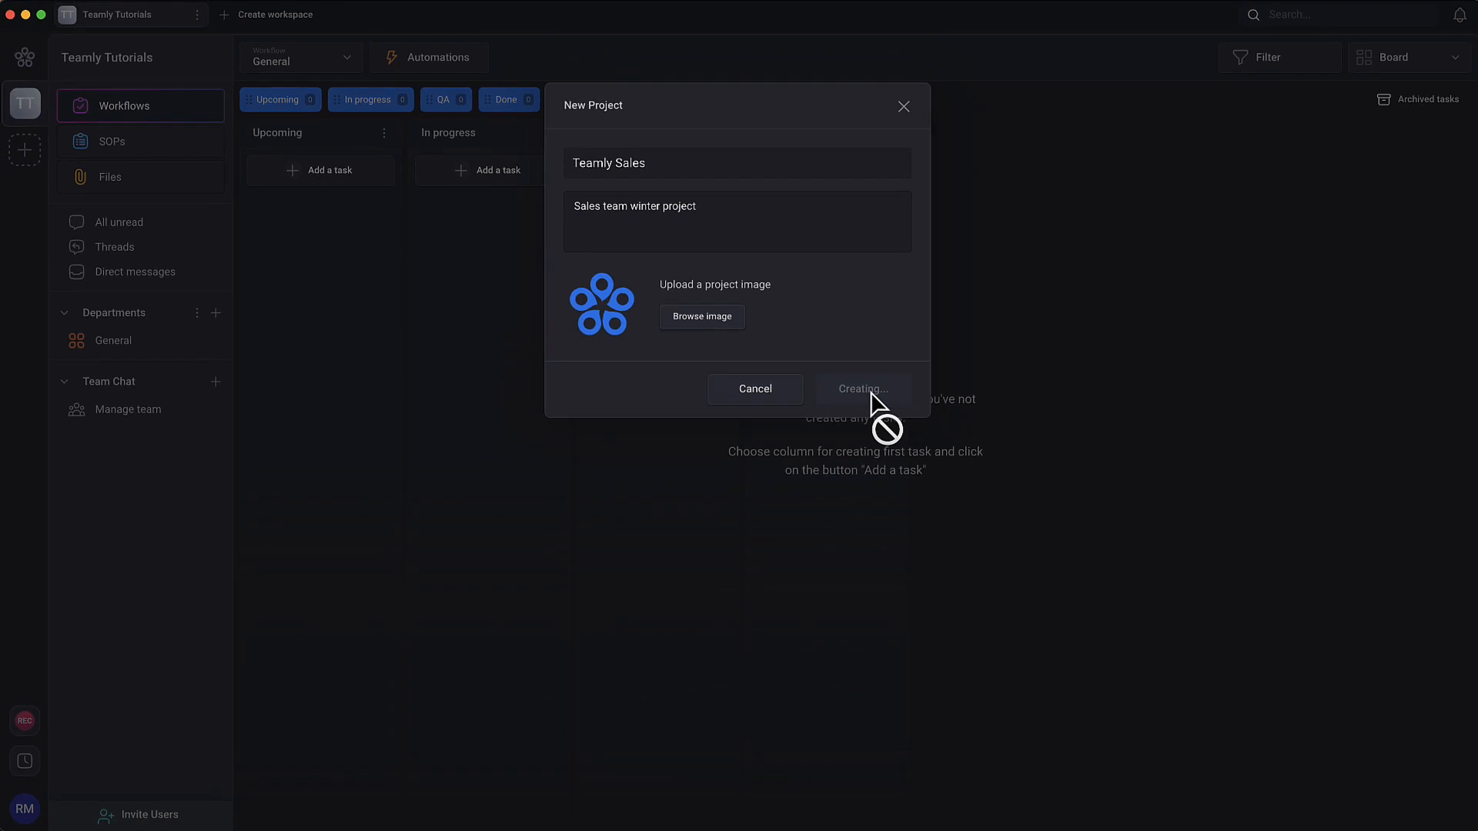
pyautogui.click(862, 387)
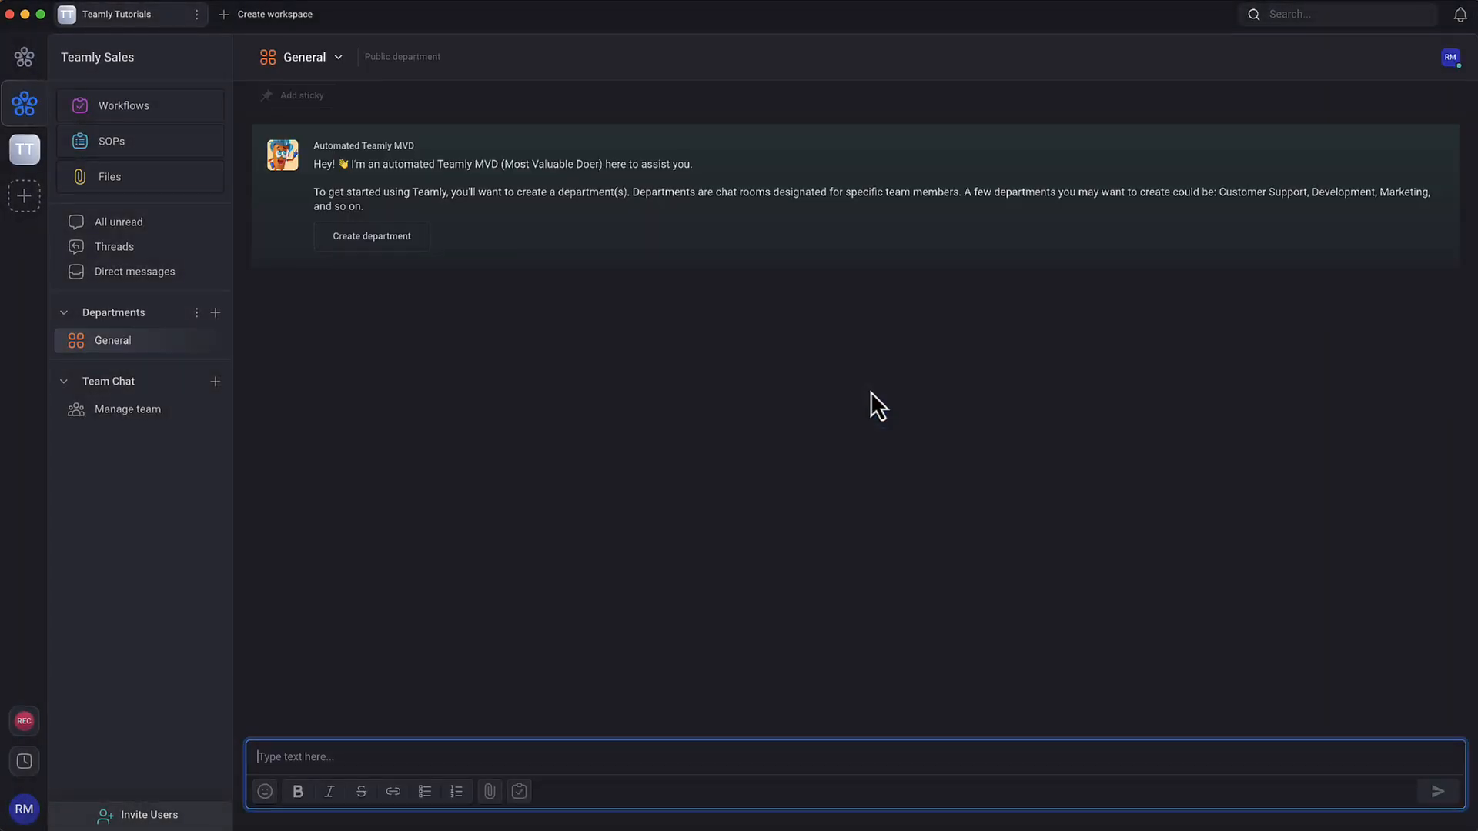